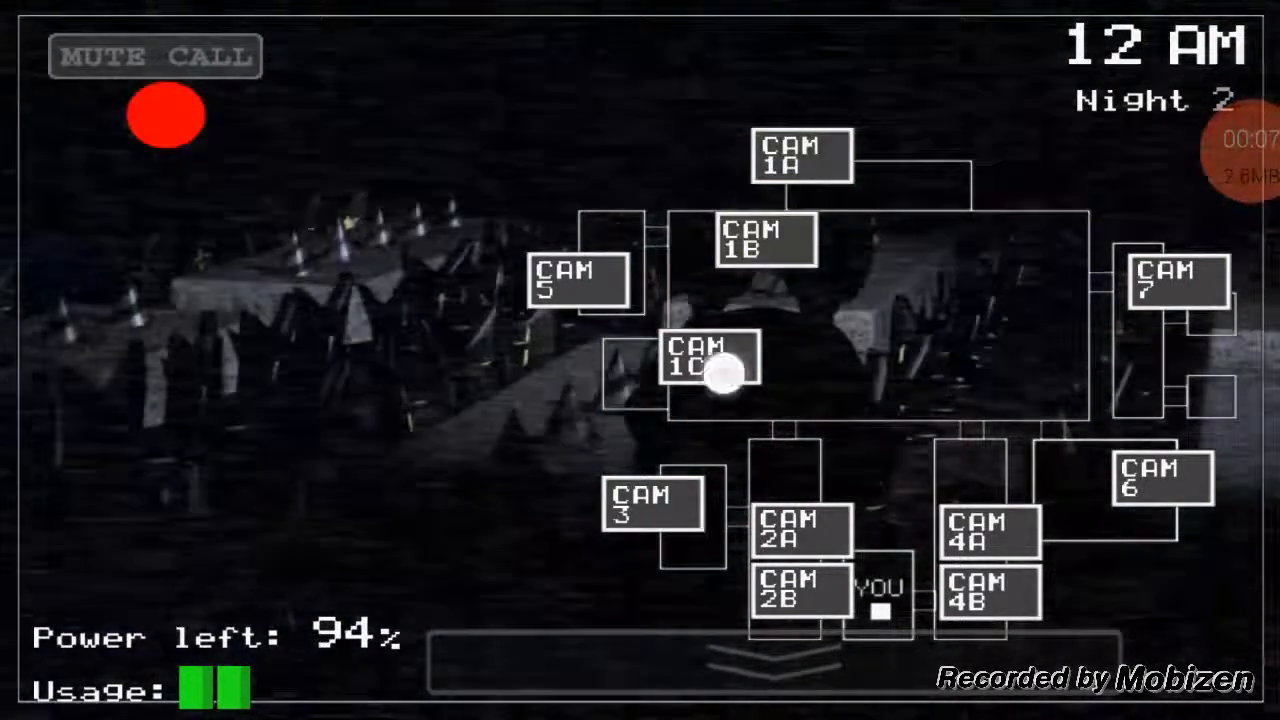
# Step: Cycle through cameras 1C, 1A, 5, 7, 1C and 6, then lower the monitor
pyautogui.click(582, 278)
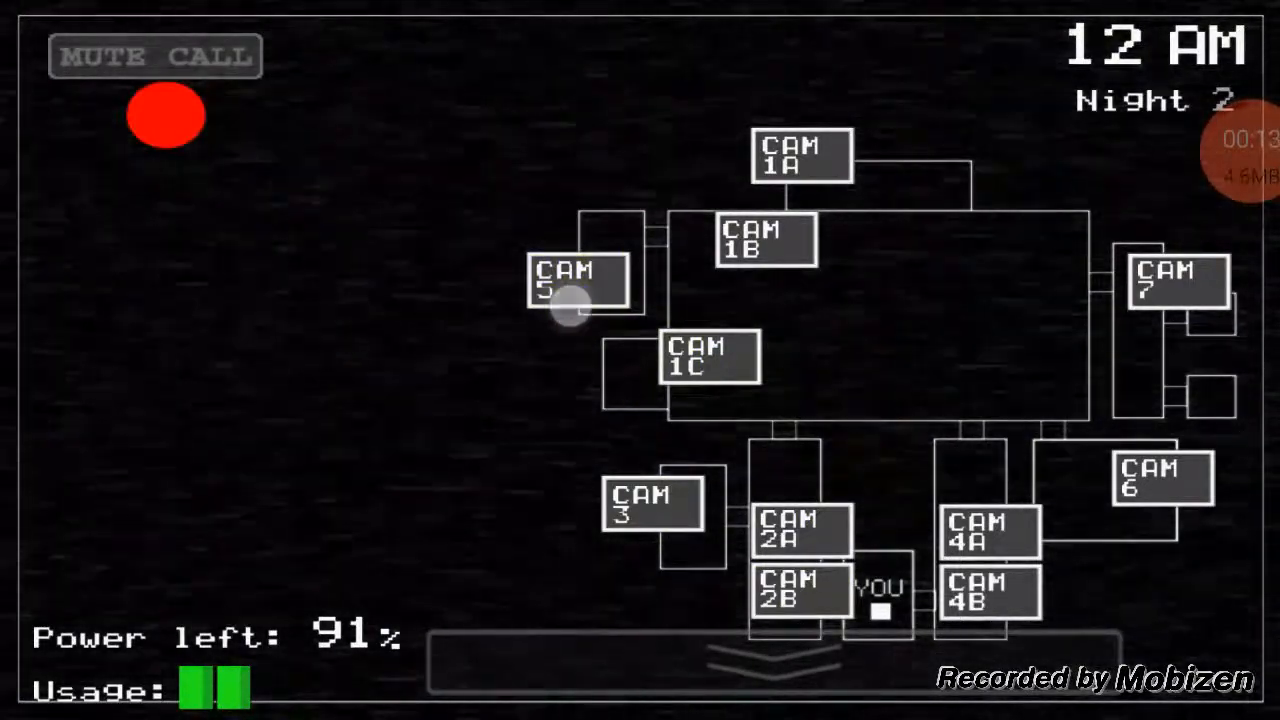
pyautogui.click(800, 155)
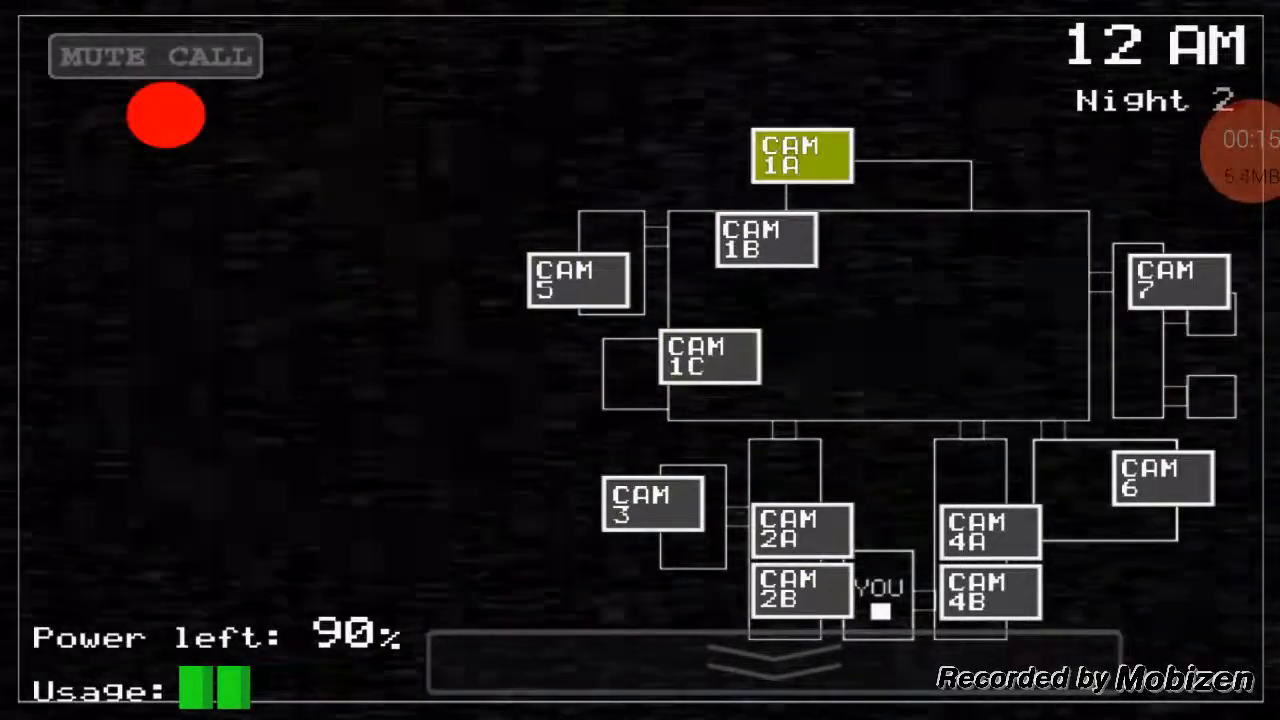
pyautogui.click(1162, 480)
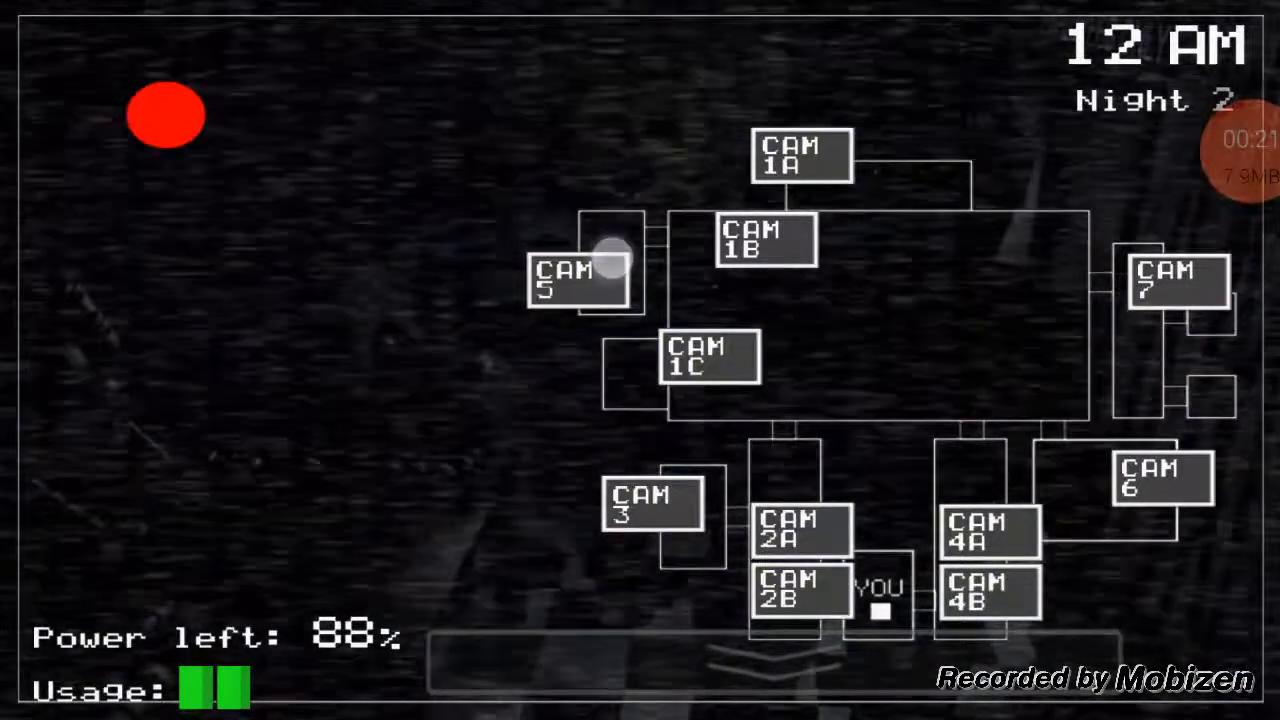
pyautogui.click(800, 155)
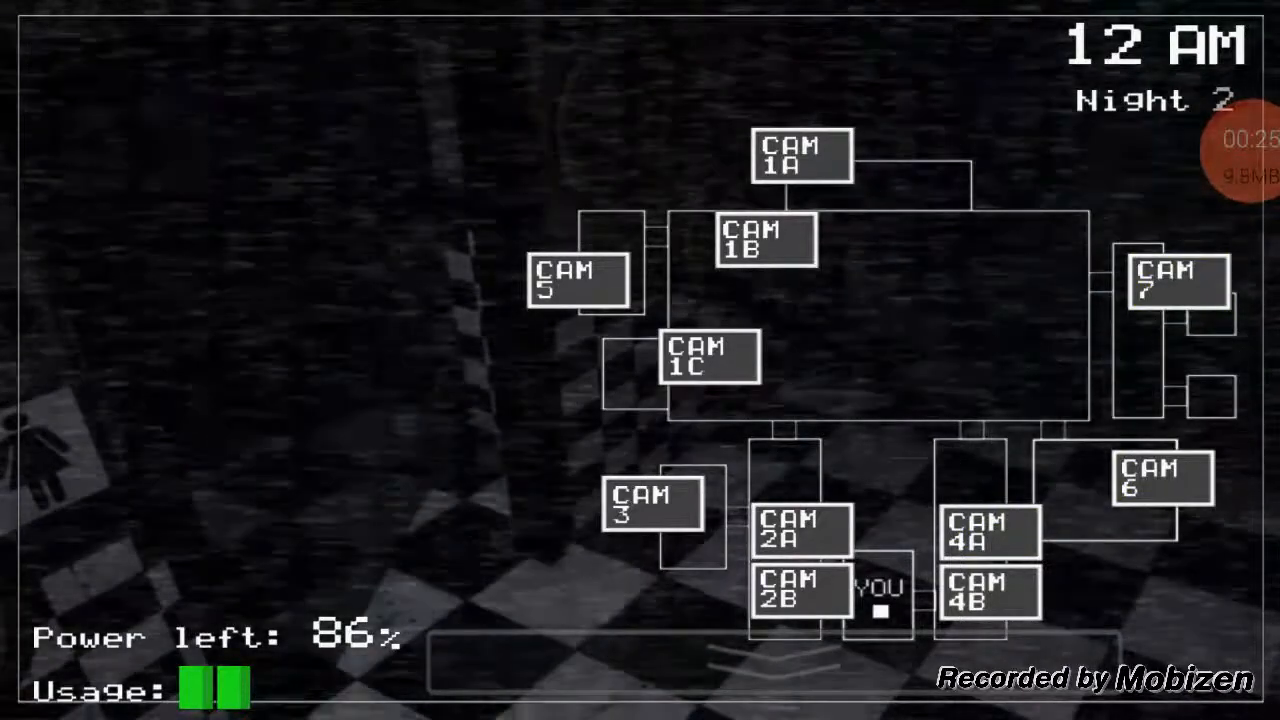
pyautogui.click(801, 155)
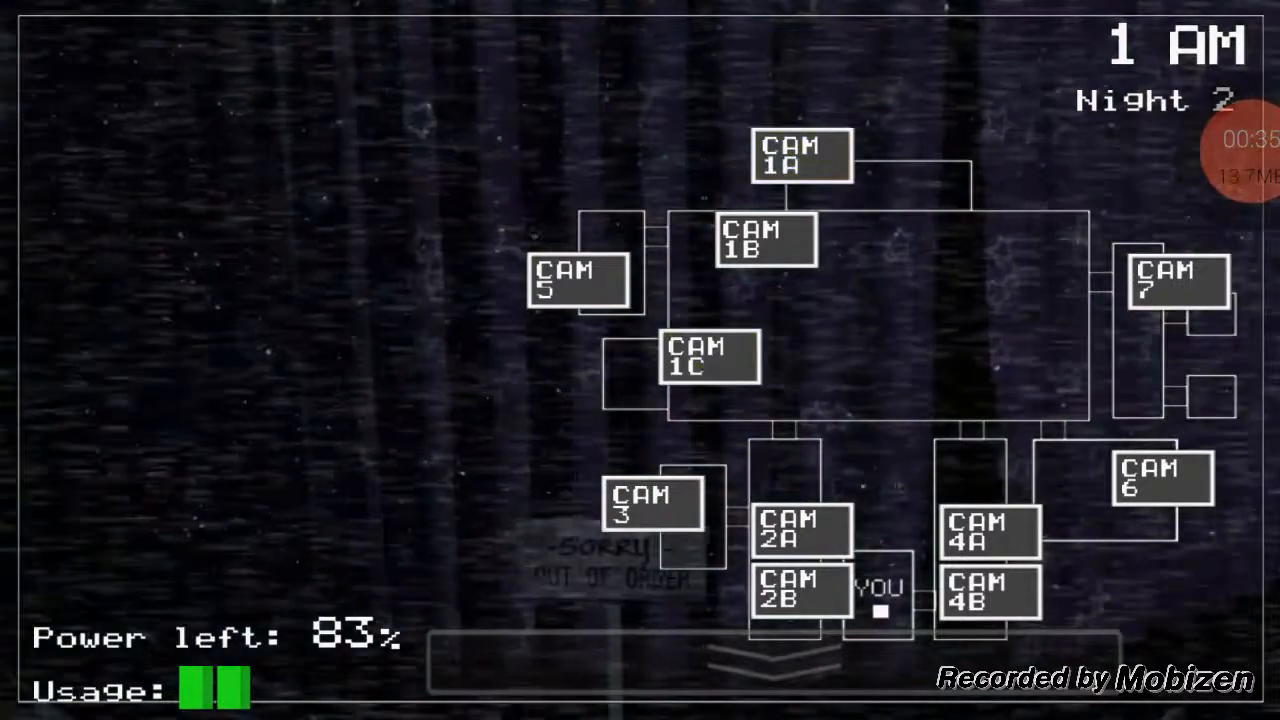
pyautogui.click(800, 590)
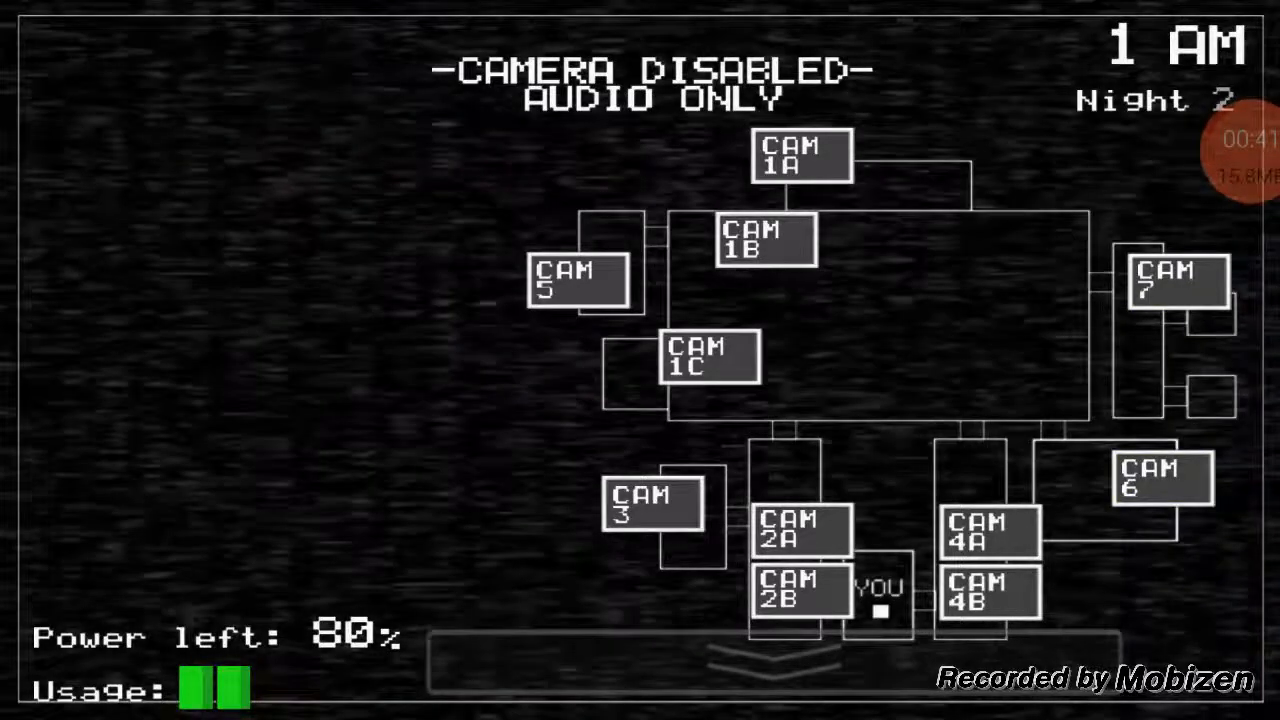
pyautogui.click(765, 243)
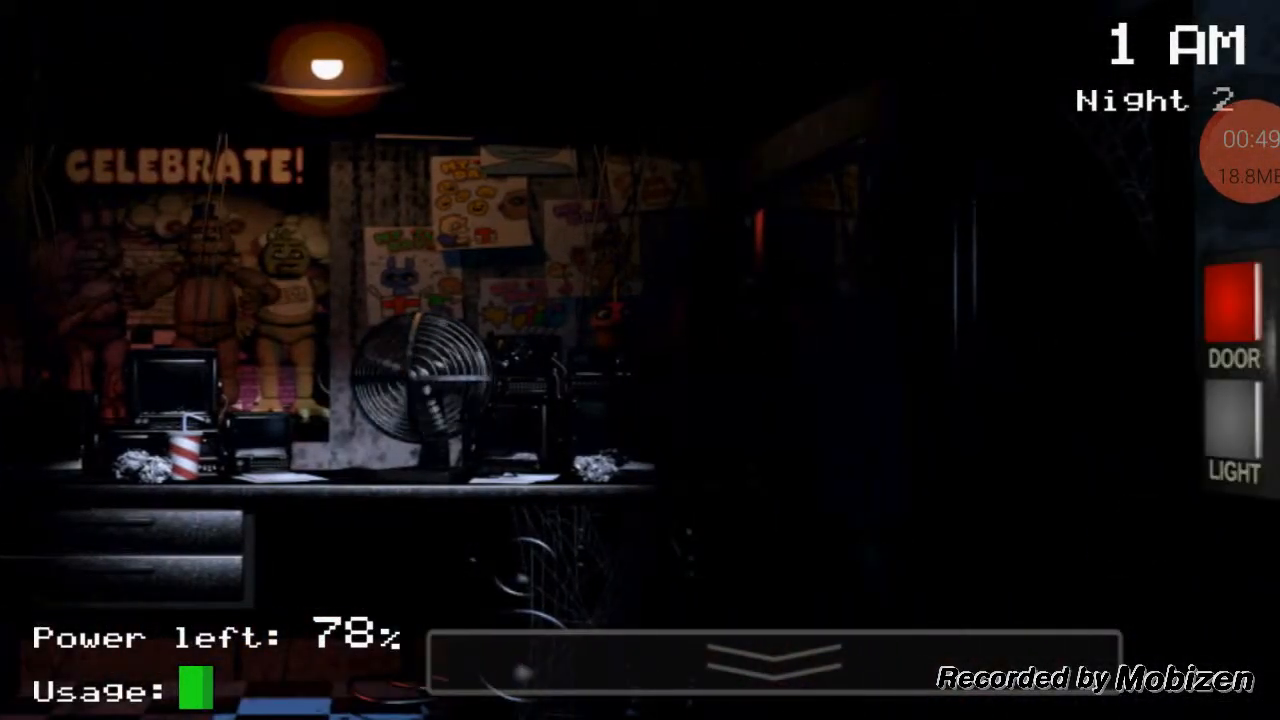
# Step: Raise the monitor, check CAM 3, backstage CAM 5 and the hall corner, then lower it
pyautogui.click(765, 665)
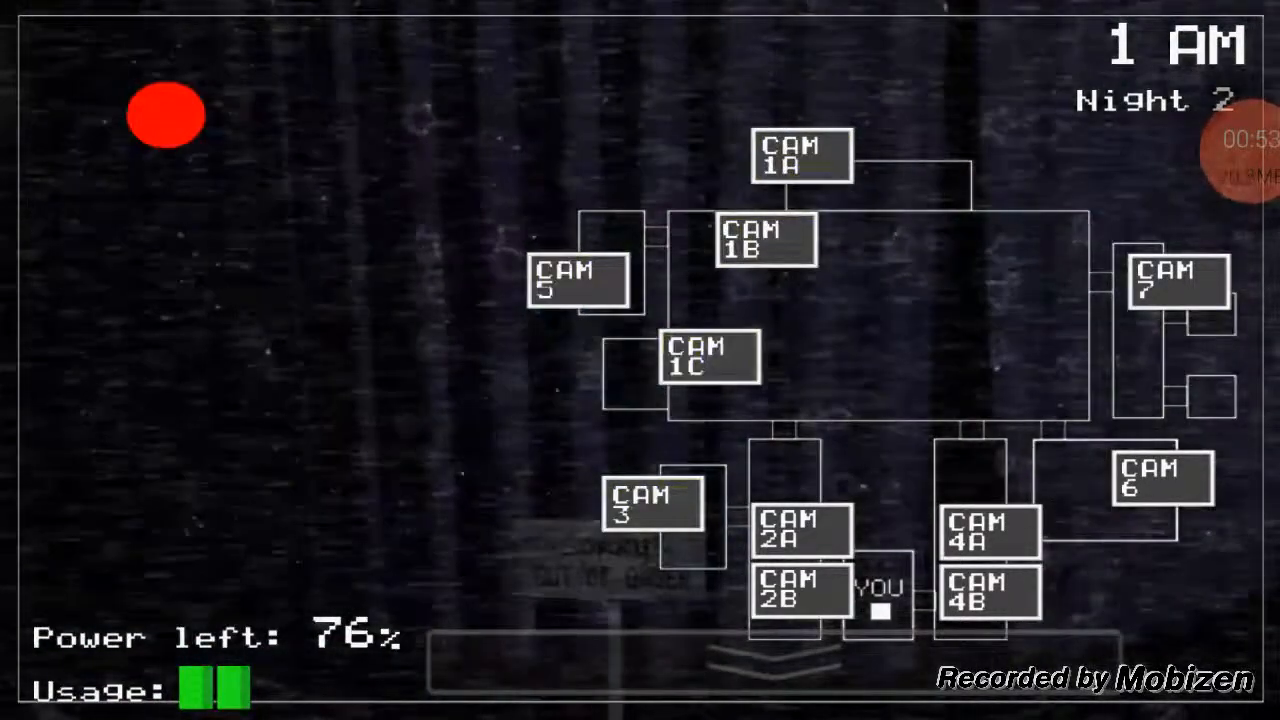
pyautogui.click(800, 530)
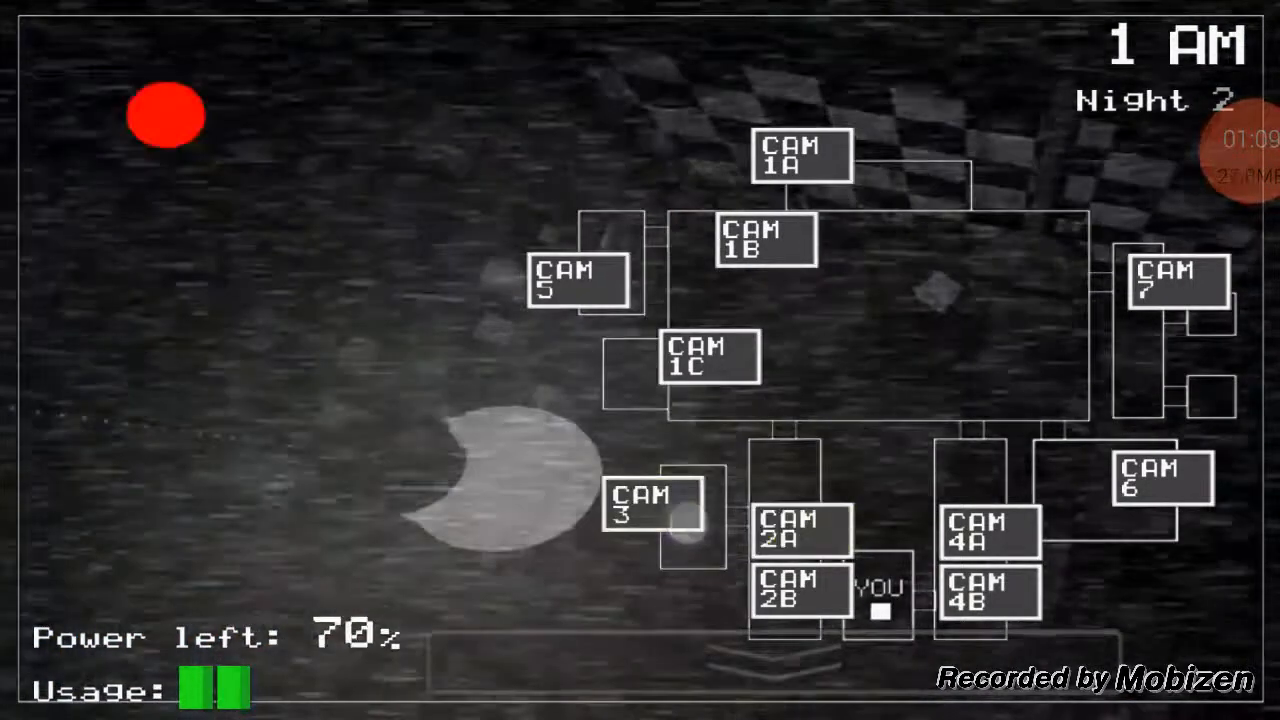
pyautogui.click(581, 279)
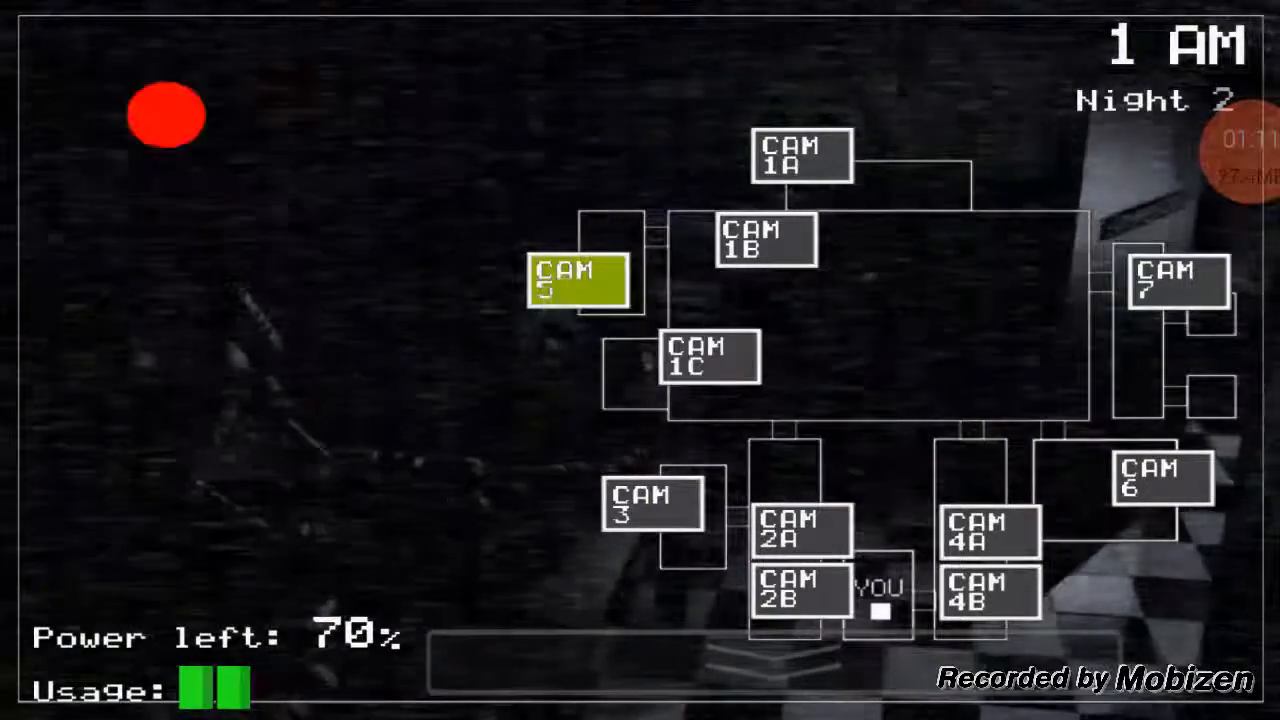
pyautogui.click(1178, 285)
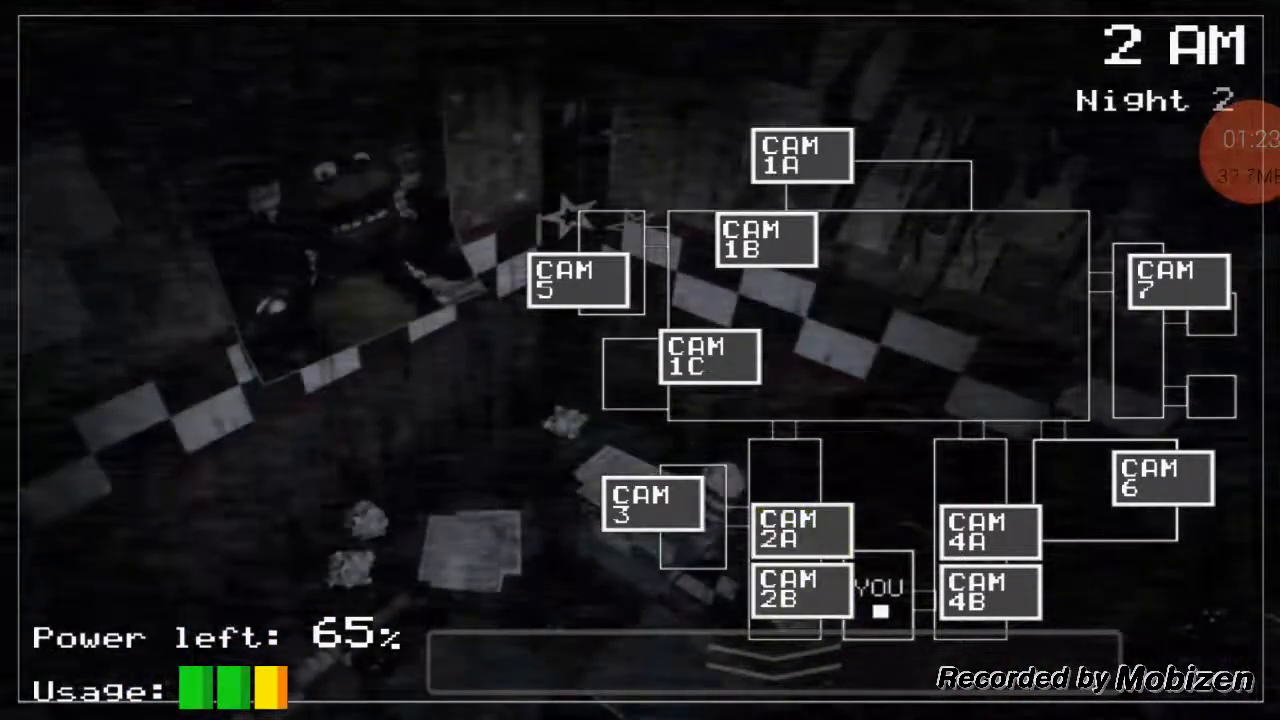
pyautogui.click(651, 507)
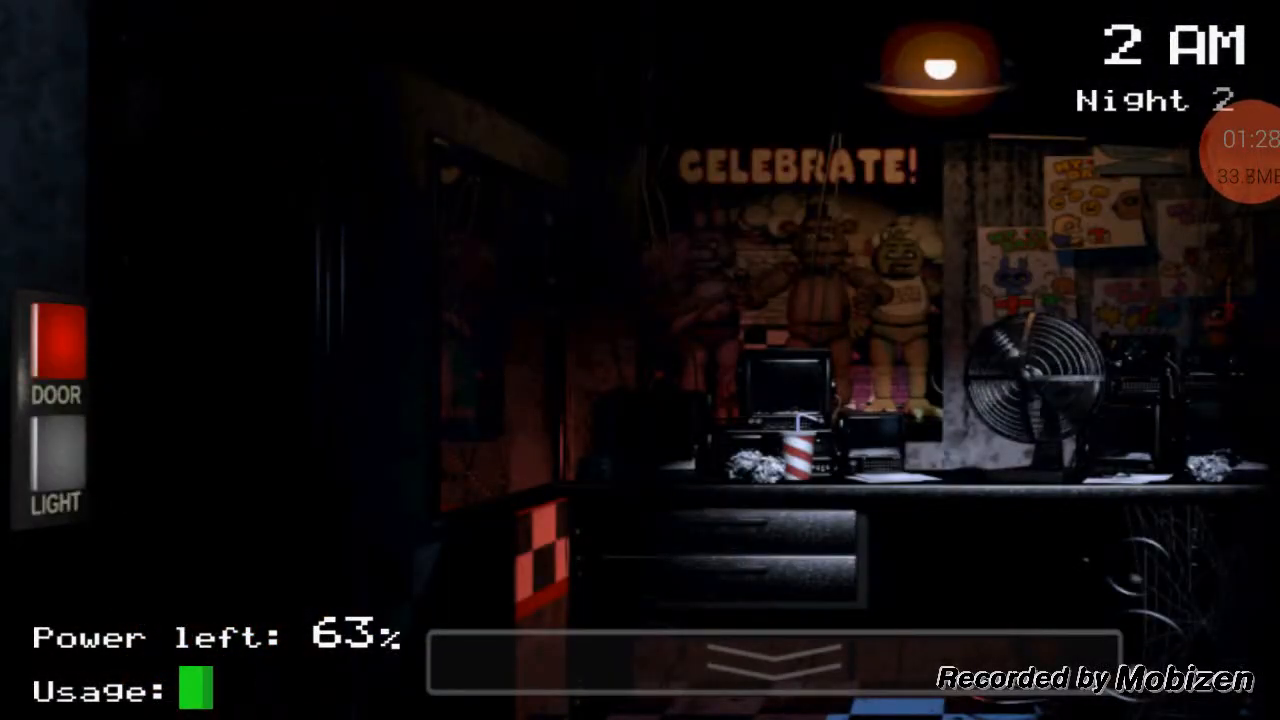
# Step: Raise the monitor and check the west hall, CAM 3, dining area with Chica and show stage
pyautogui.click(770, 660)
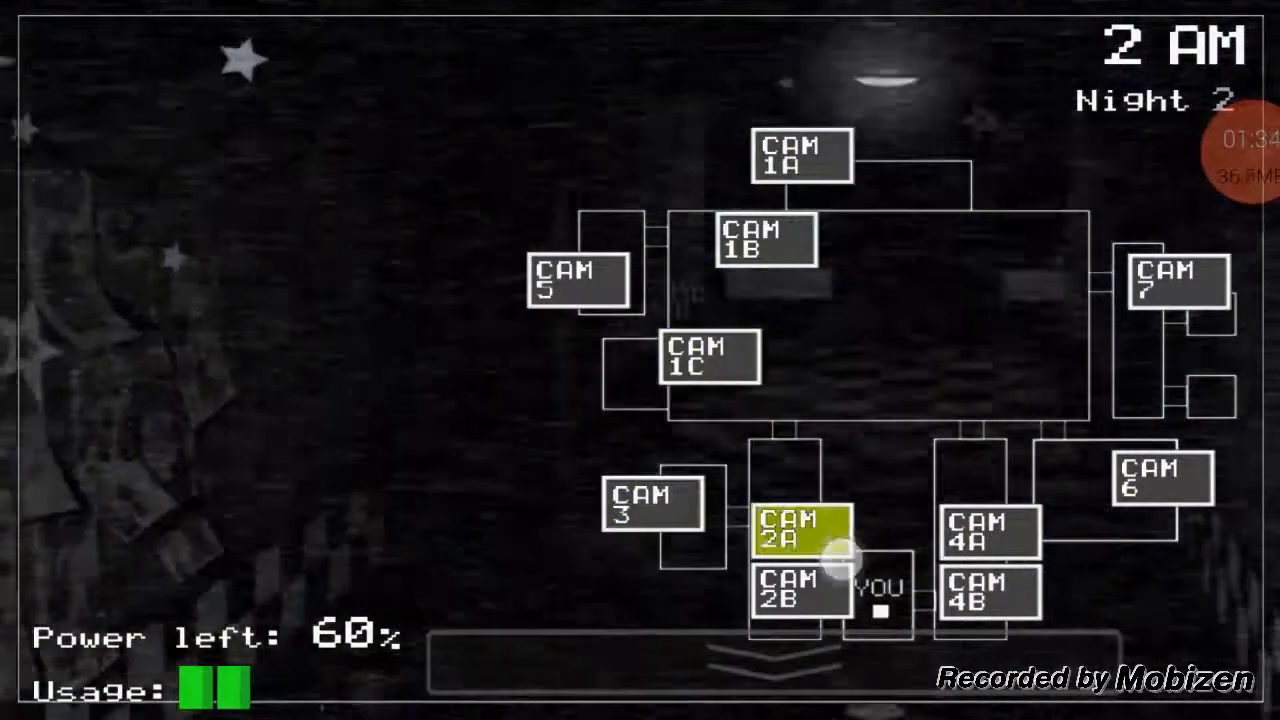
pyautogui.click(651, 515)
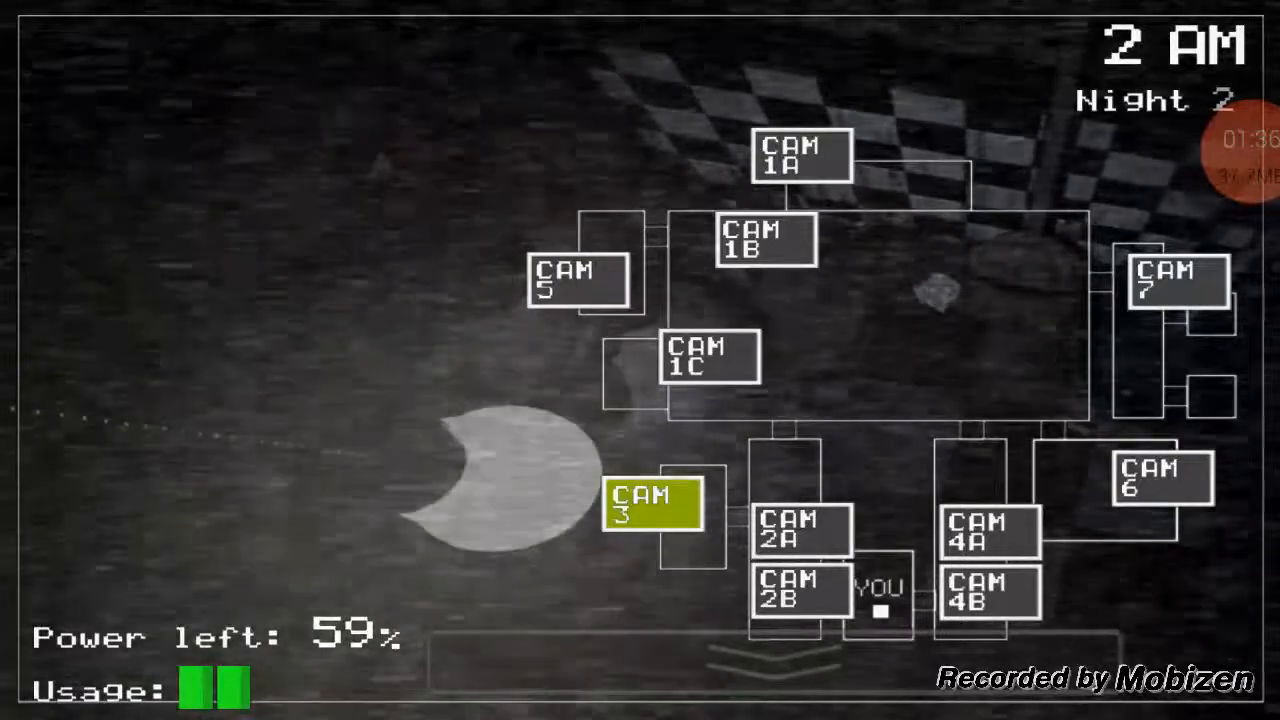
pyautogui.click(800, 530)
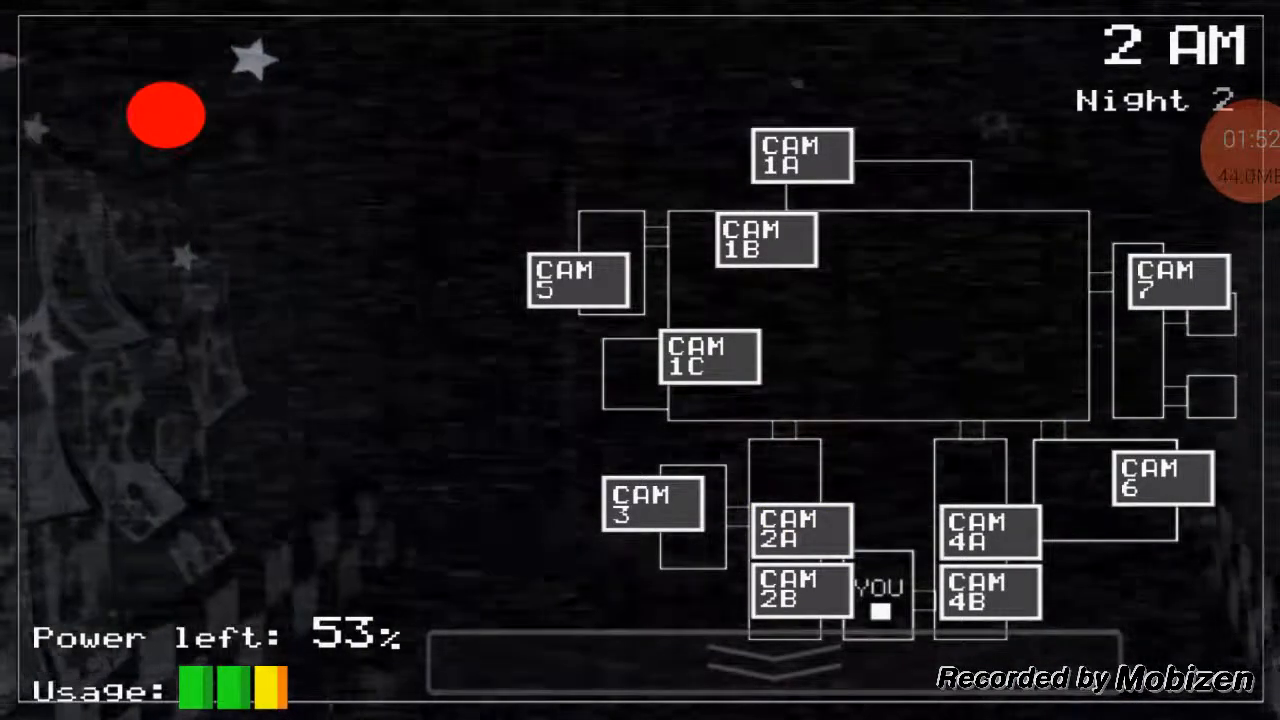
pyautogui.click(650, 505)
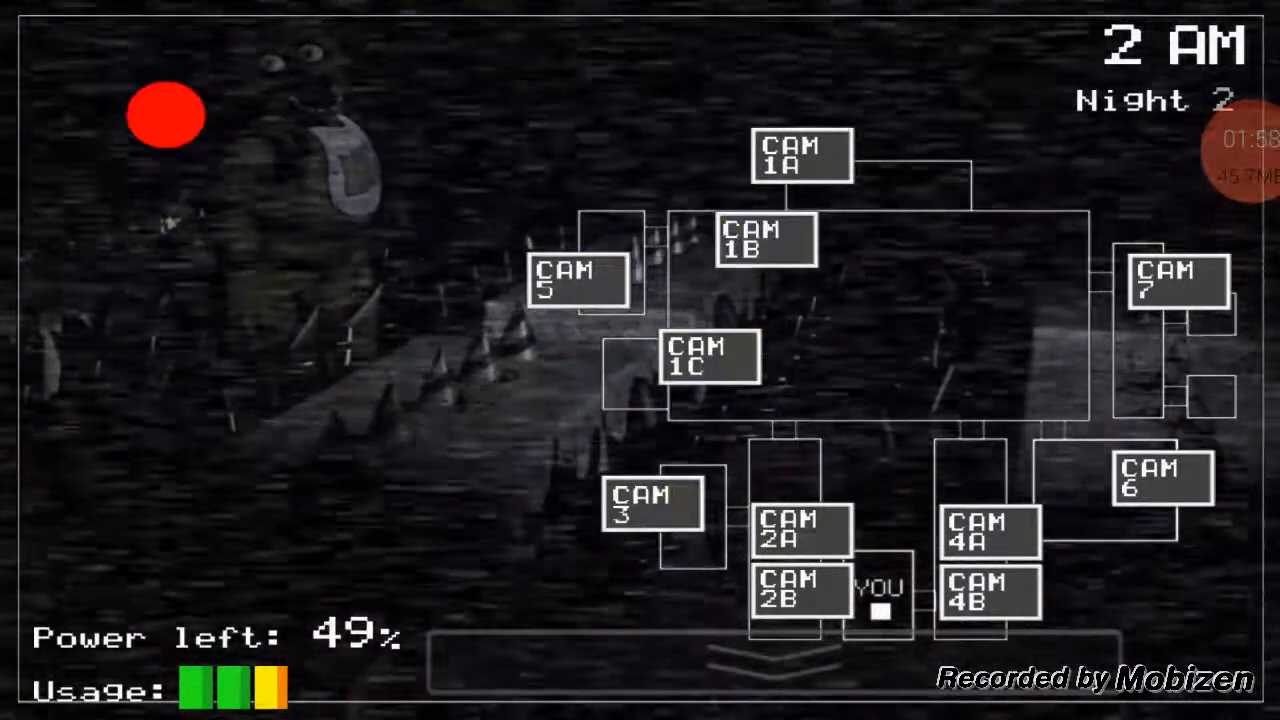
pyautogui.click(990, 530)
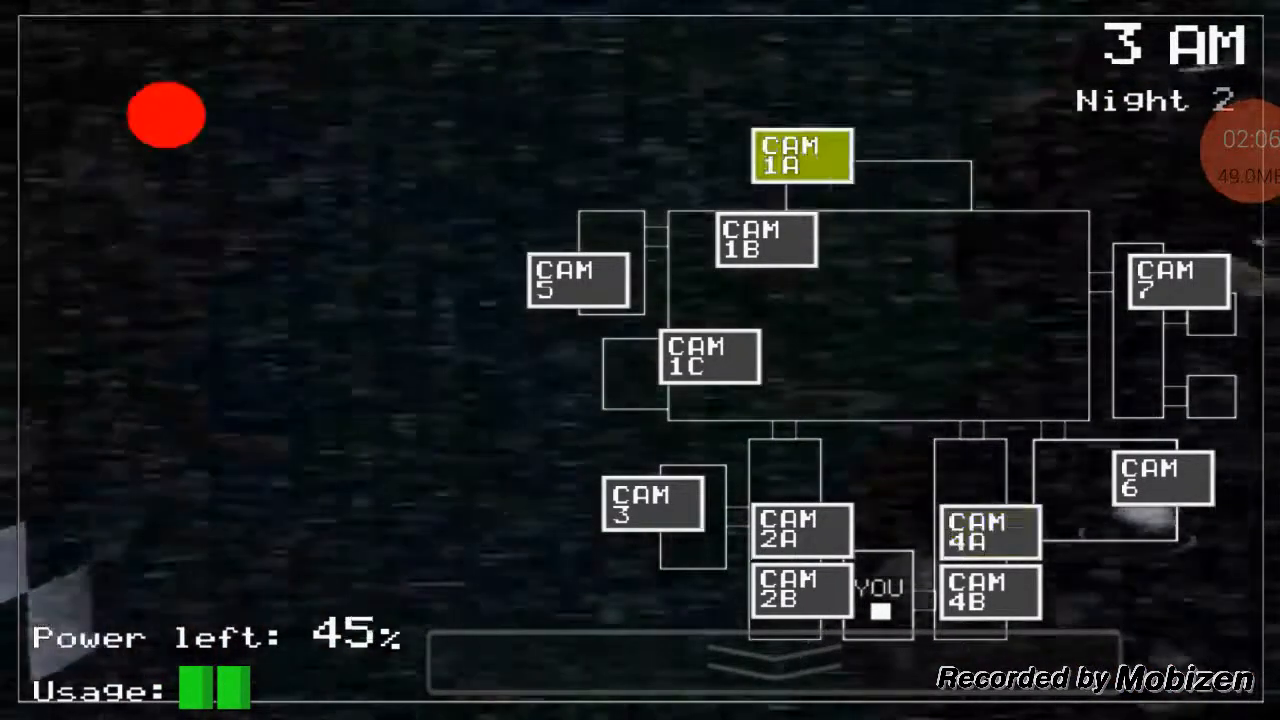
# Step: Check CAM 3 and 4B, glance at the office, then watch west hall corner CAM 2B
pyautogui.click(651, 505)
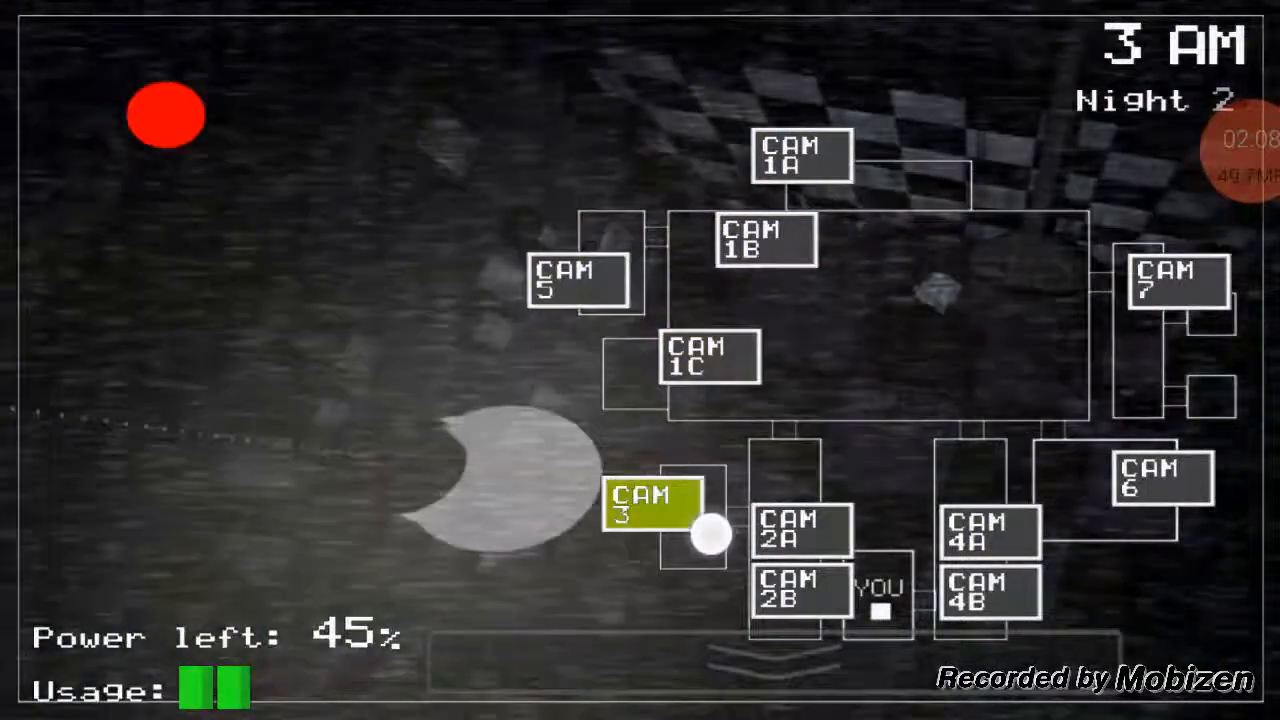
pyautogui.click(988, 593)
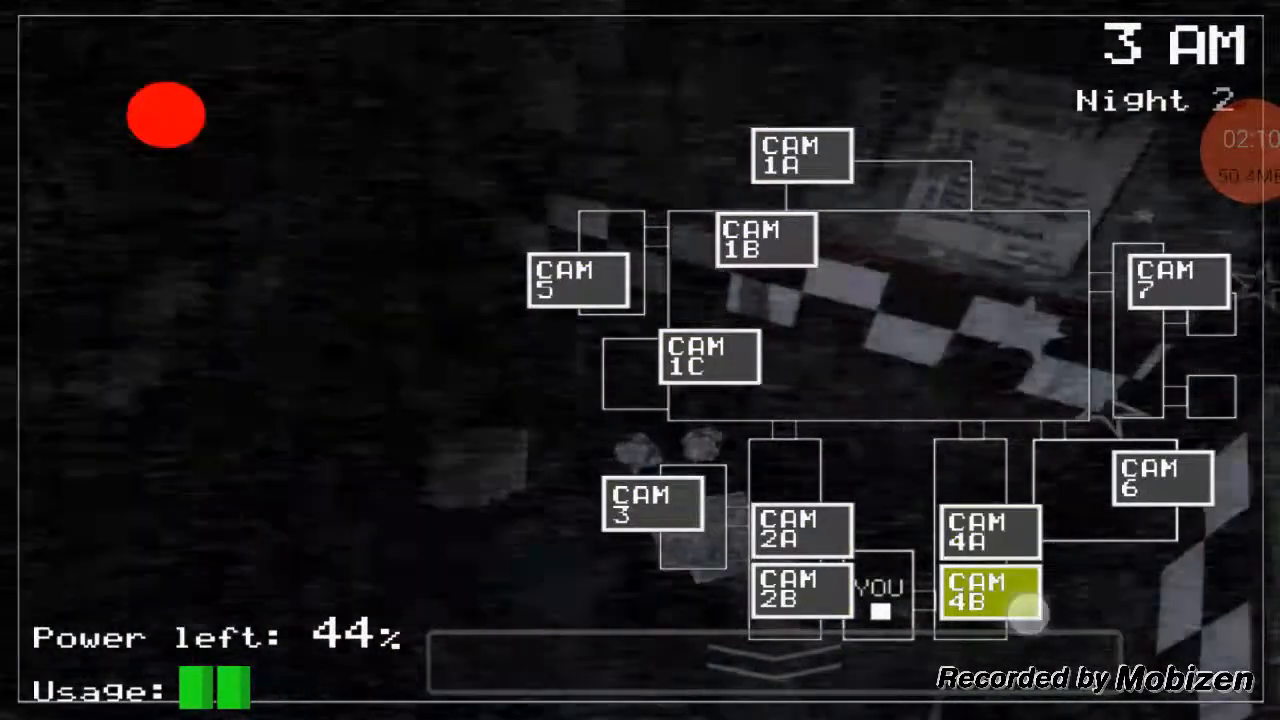
pyautogui.click(765, 240)
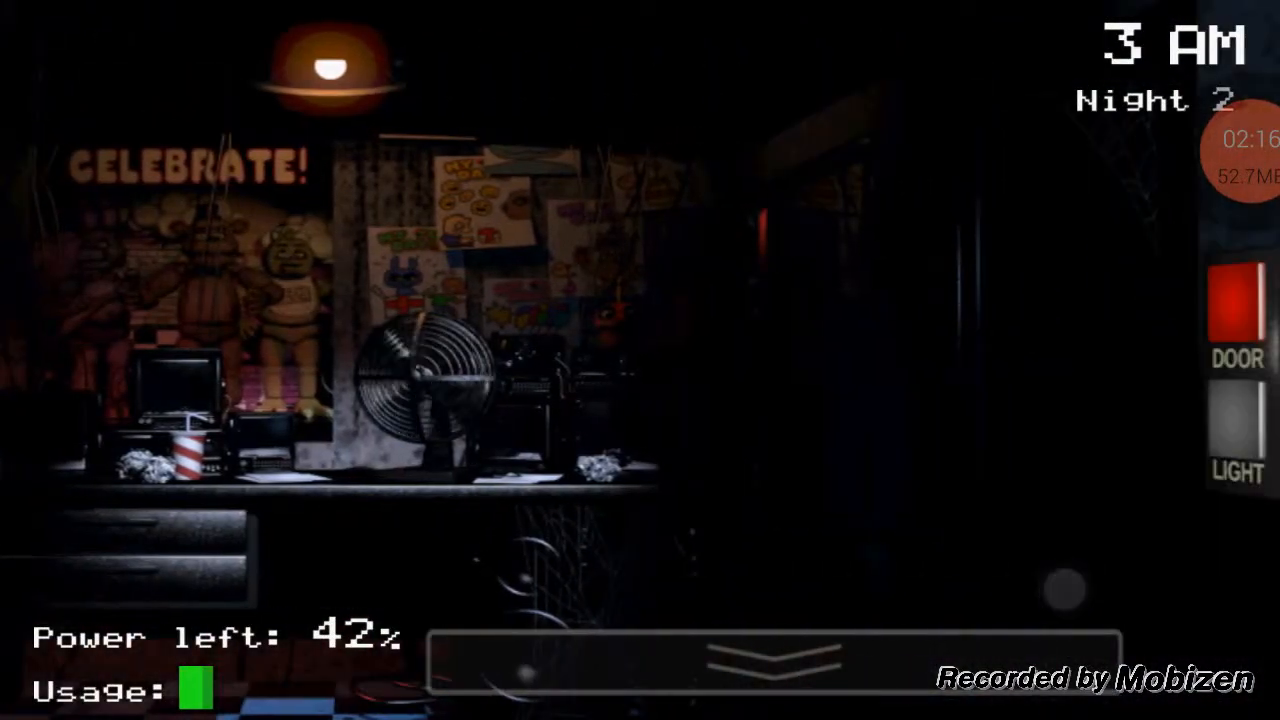
pyautogui.click(768, 667)
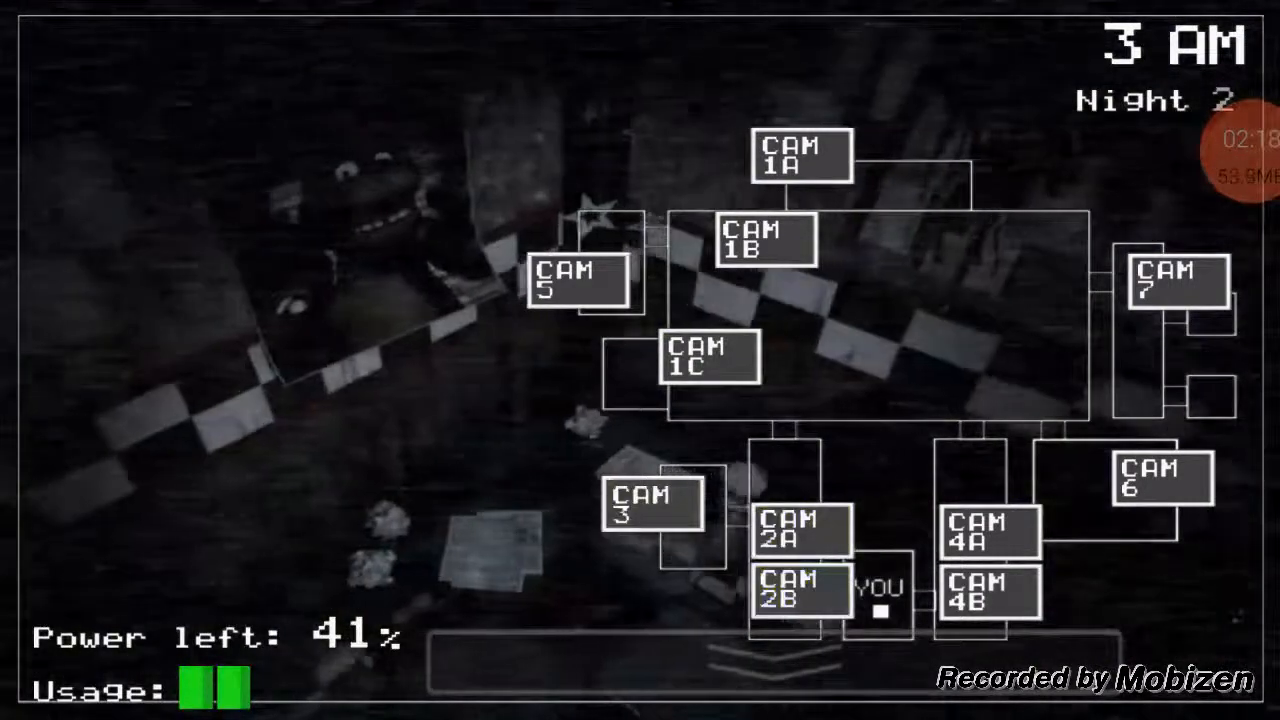
pyautogui.click(793, 592)
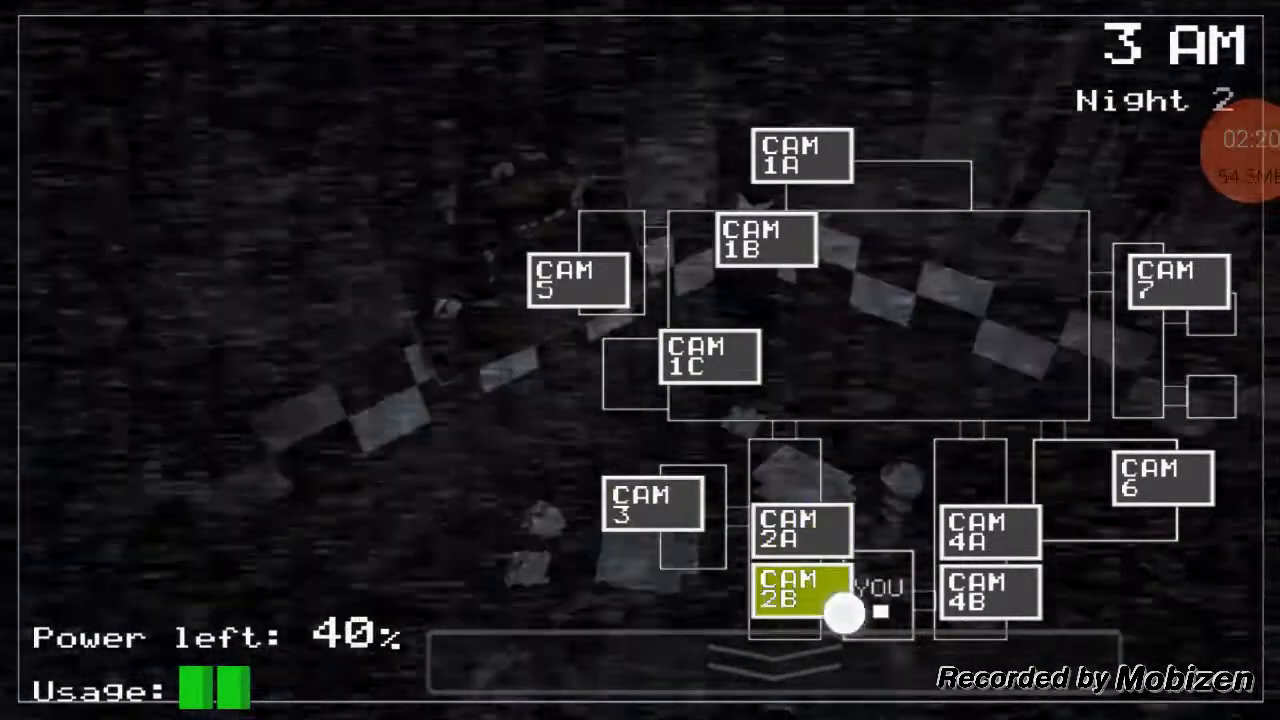